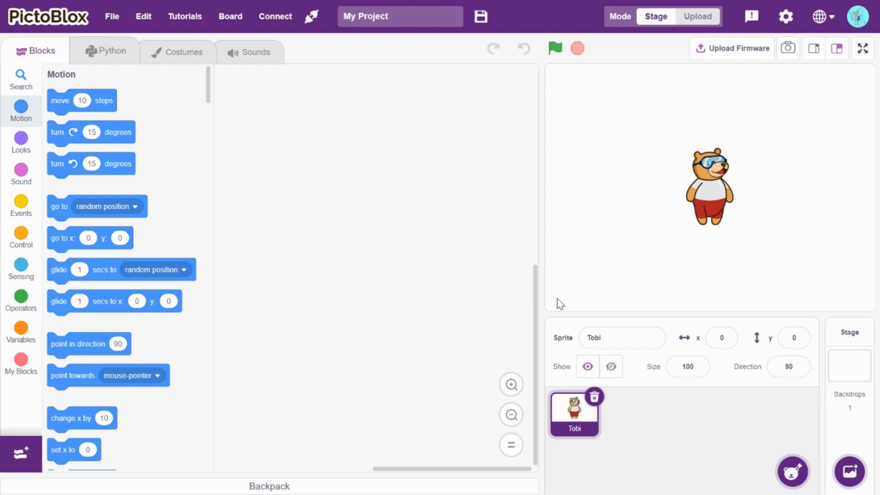
{"action": "mouse_move", "coordinate": [692, 191]}
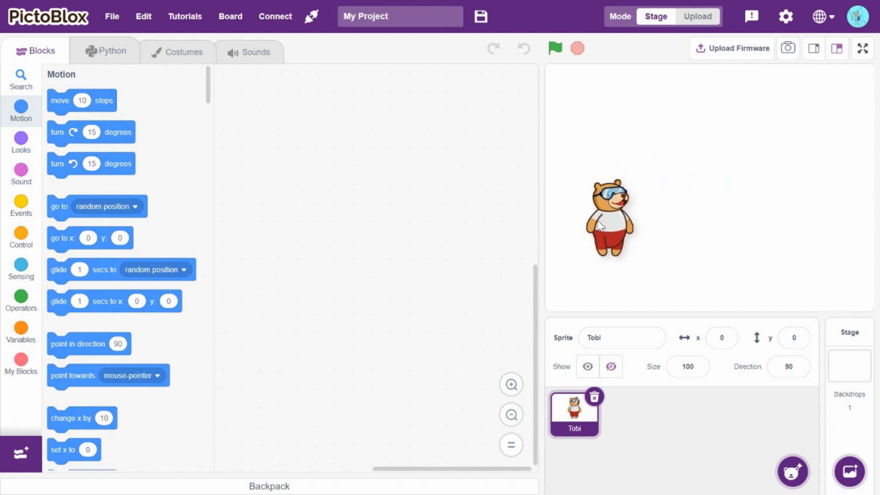
Start the script with a green-flag hat and a go to x: -145 y: -50 block
{"action": "left_click", "coordinate": [21, 171]}
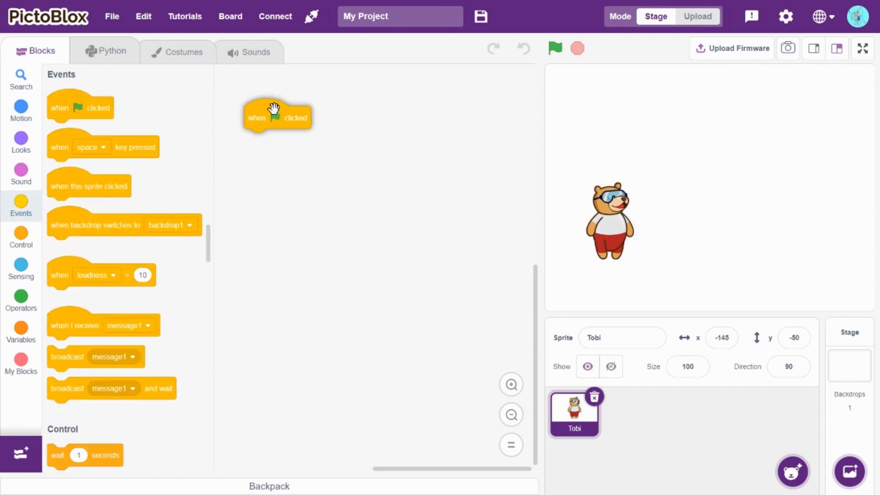
{"action": "left_click", "coordinate": [21, 111]}
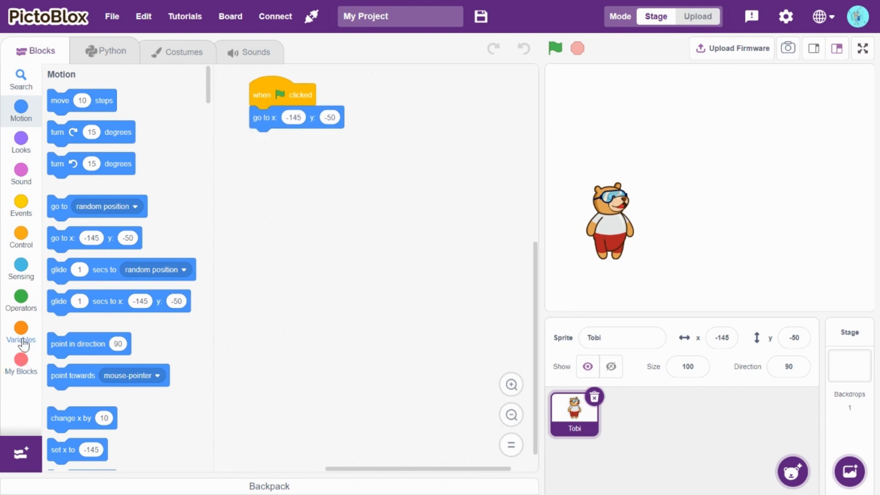
Create variables num1, num2 and num3 and hide their stage readouts
{"action": "left_click", "coordinate": [21, 331]}
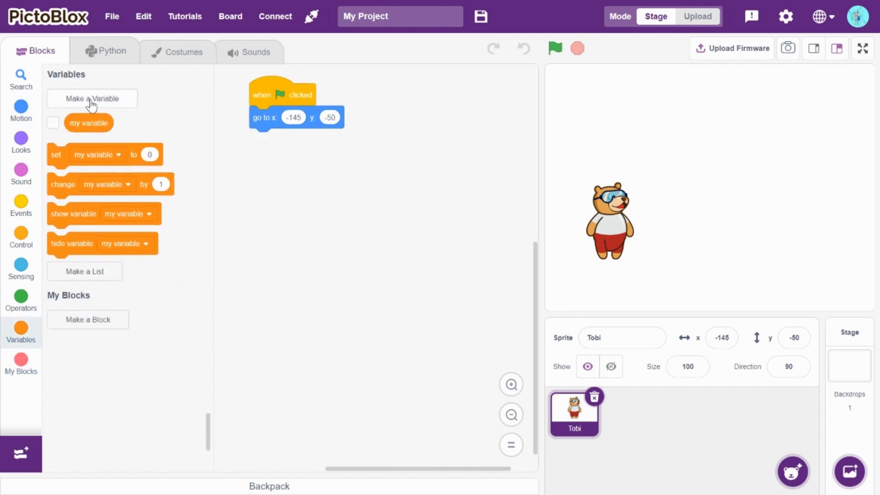
{"action": "left_click", "coordinate": [92, 98]}
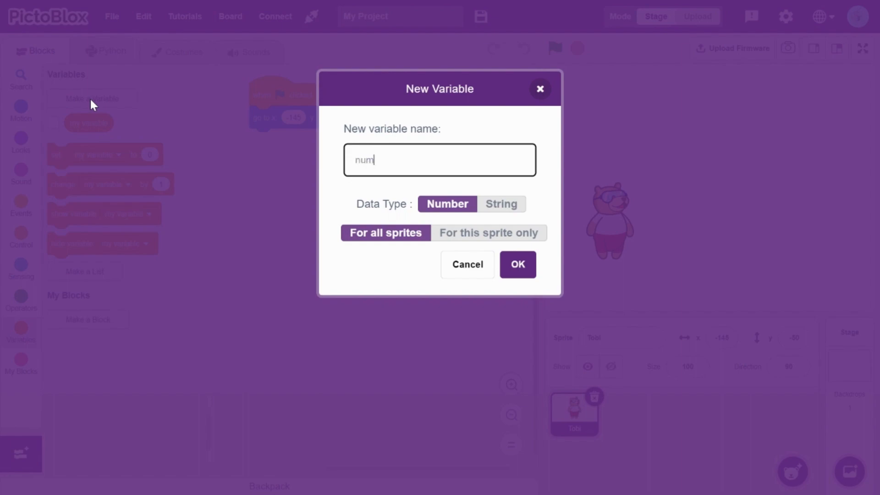
{"action": "left_click", "coordinate": [517, 265]}
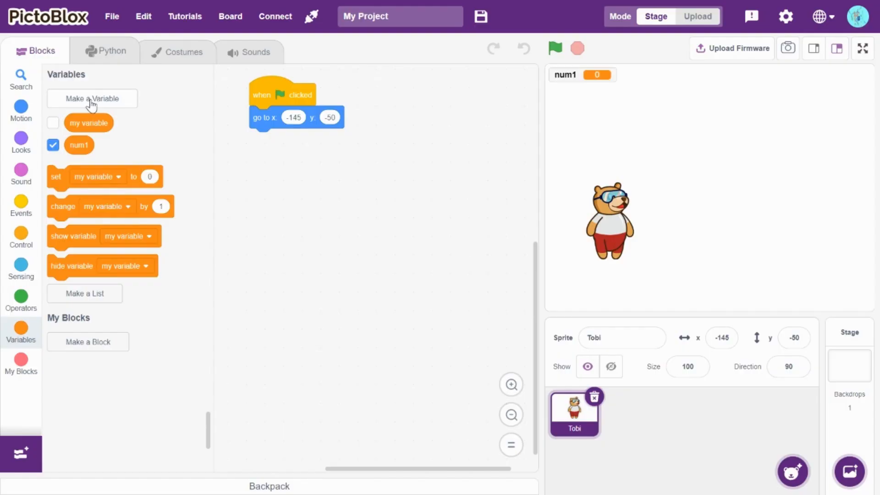
{"action": "left_click", "coordinate": [92, 98]}
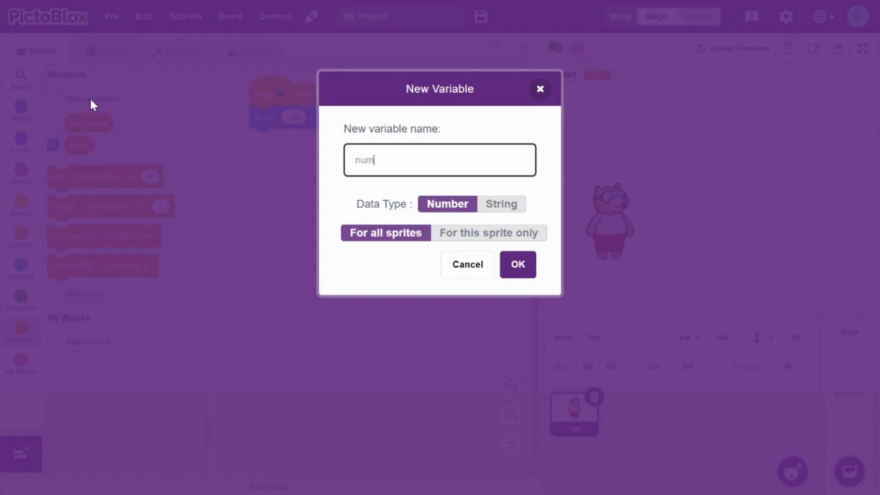
{"action": "left_click", "coordinate": [516, 264]}
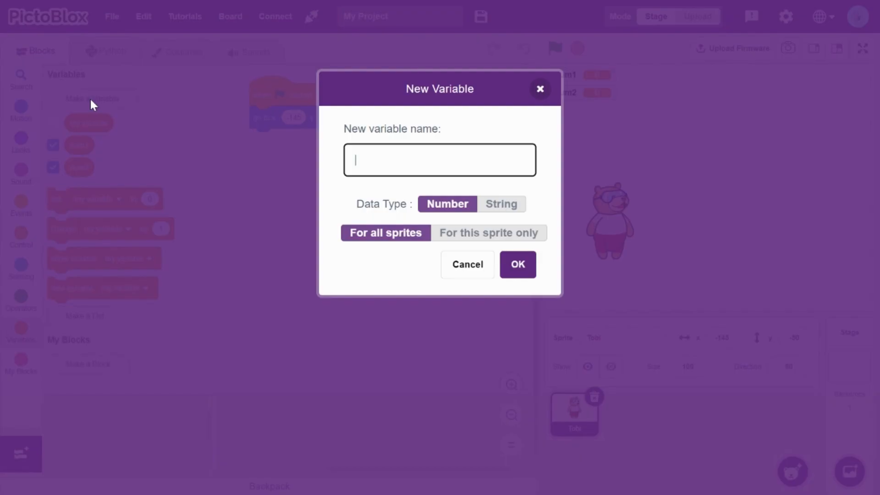
{"action": "type", "text": "num3"}
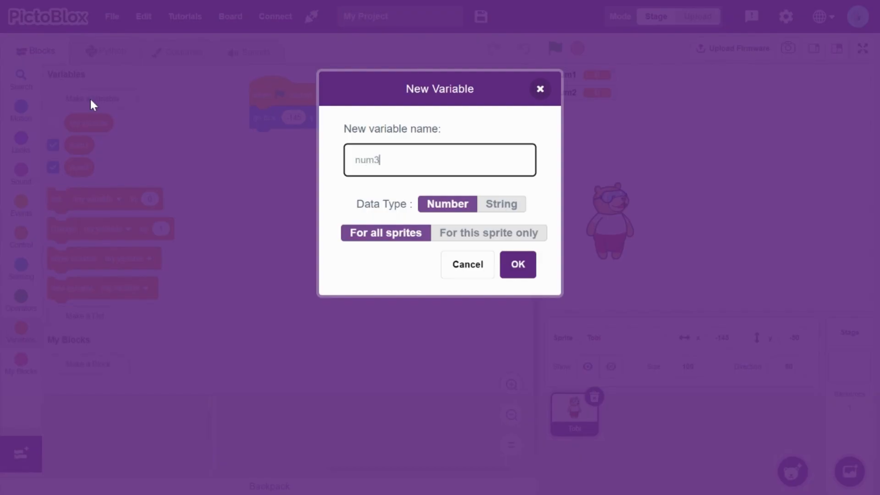
{"action": "left_click", "coordinate": [516, 264]}
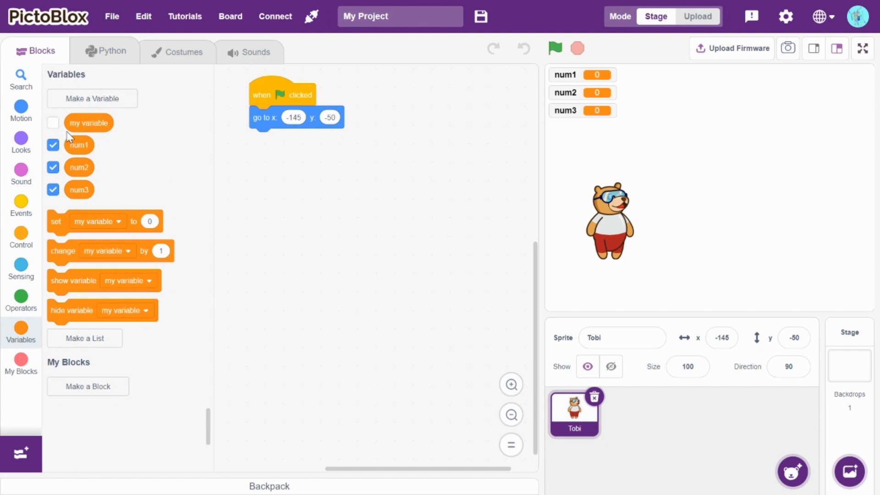
{"action": "left_click", "coordinate": [53, 144]}
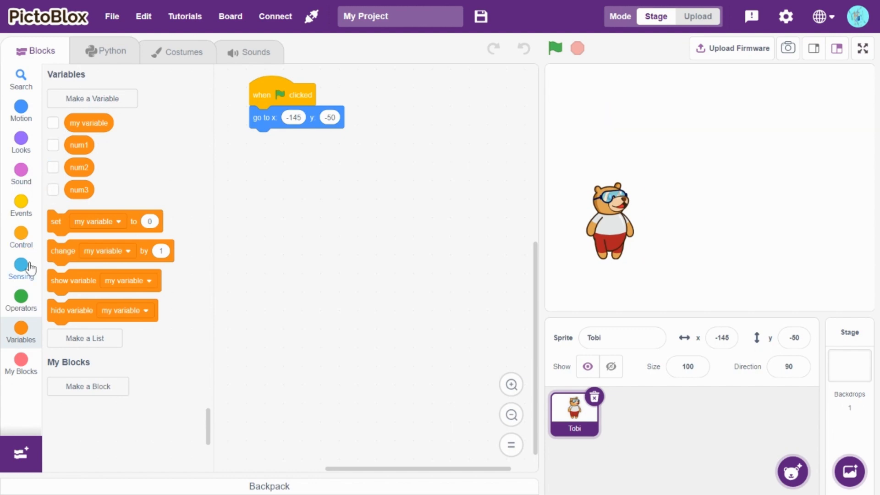
Ask 'Enter first number' and set num1 to the Sensing answer
{"action": "left_click", "coordinate": [21, 268]}
{"action": "type", "text": "Enter first number"}
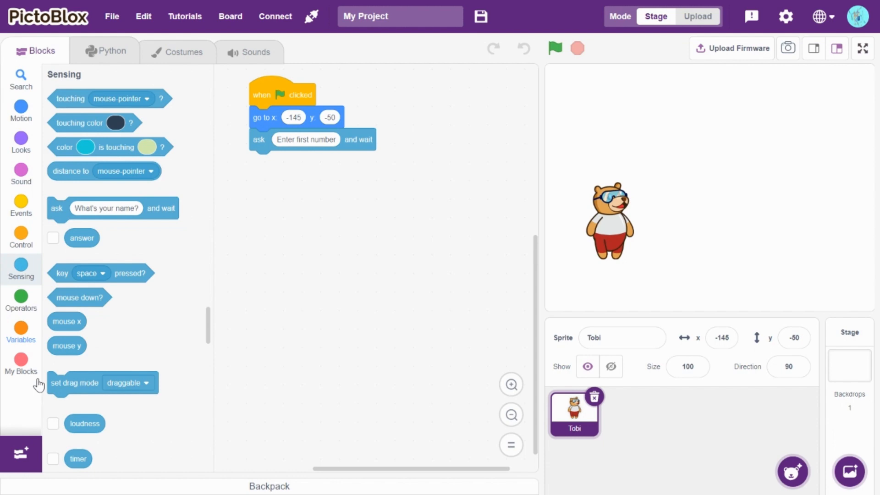
{"action": "mouse_move", "coordinate": [21, 328]}
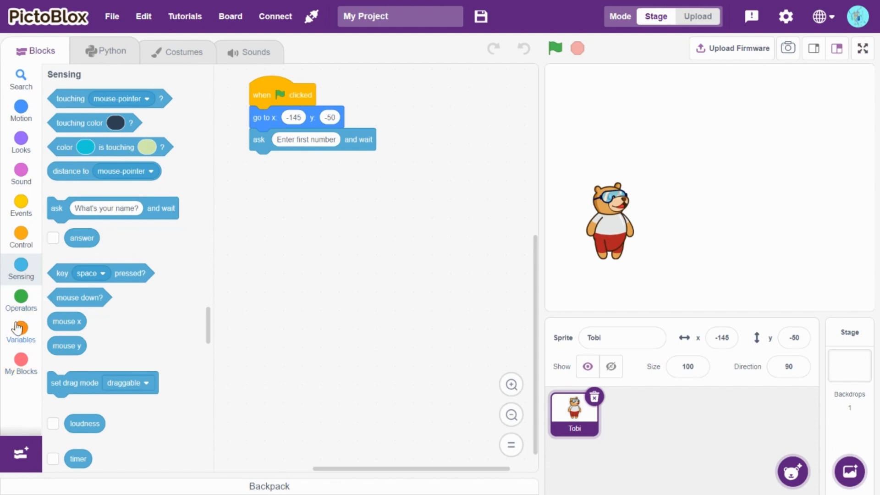
{"action": "left_click", "coordinate": [21, 332]}
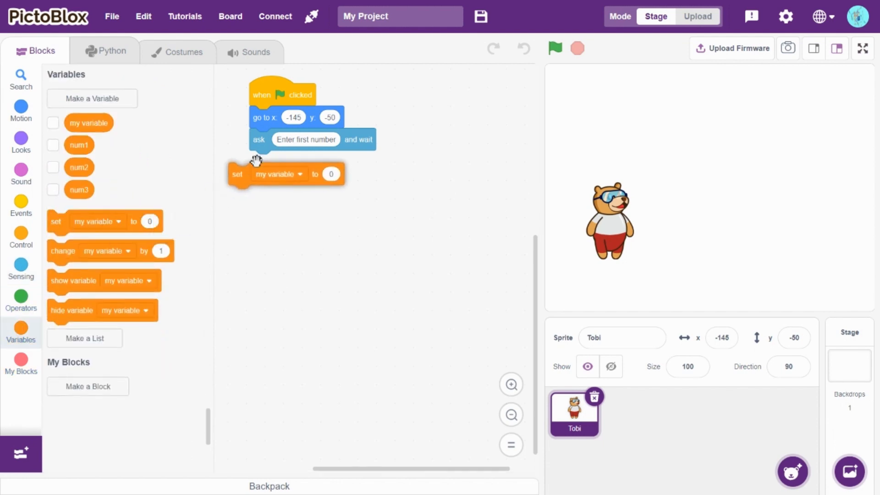
{"action": "left_click", "coordinate": [279, 174]}
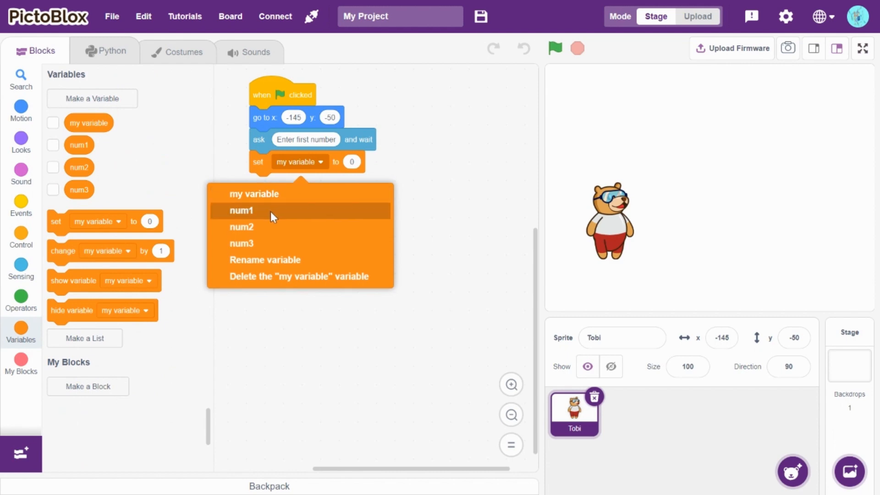
{"action": "left_click", "coordinate": [241, 210]}
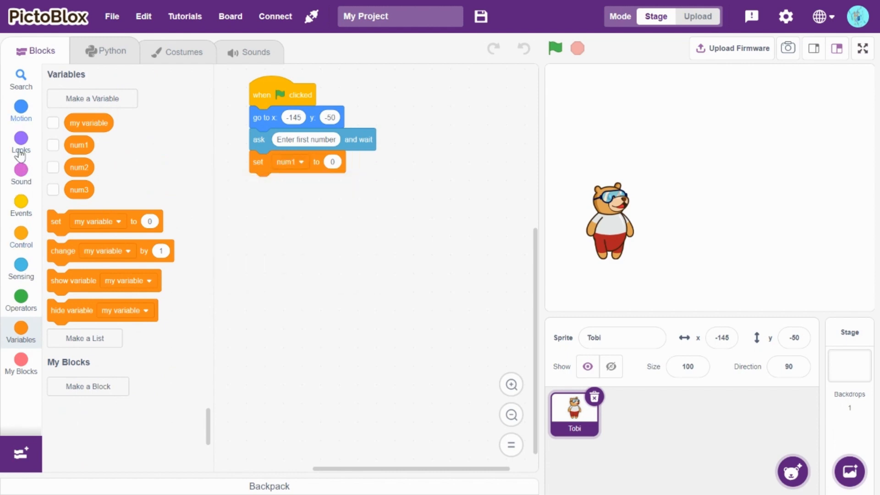
{"action": "left_click", "coordinate": [21, 270]}
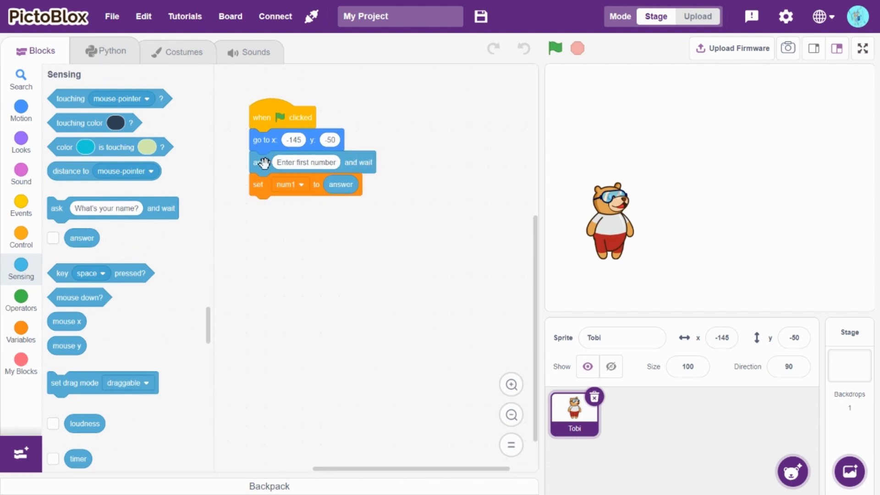
Duplicate the ask/set pair to prompt for a second number stored in num2
{"action": "left_click_drag", "start_coordinate": [263, 162], "coordinate": [284, 269]}
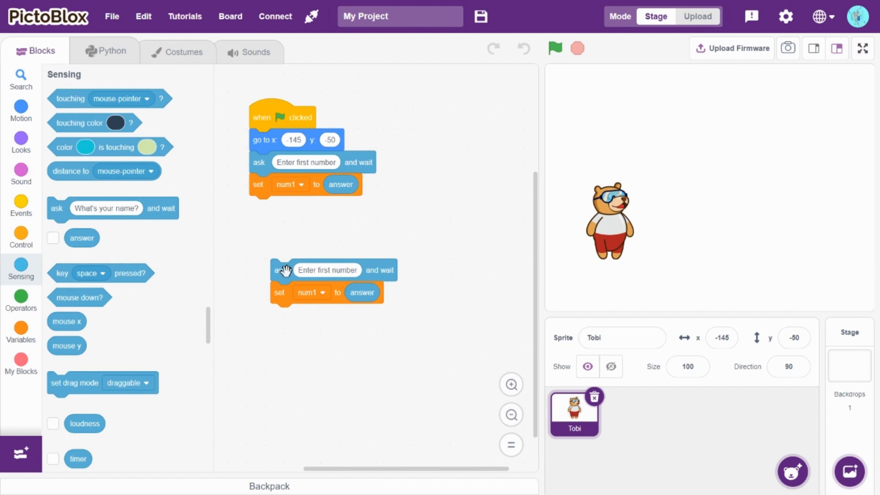
{"action": "left_click_drag", "start_coordinate": [283, 269], "coordinate": [259, 224]}
{"action": "type", "text": "econd"}
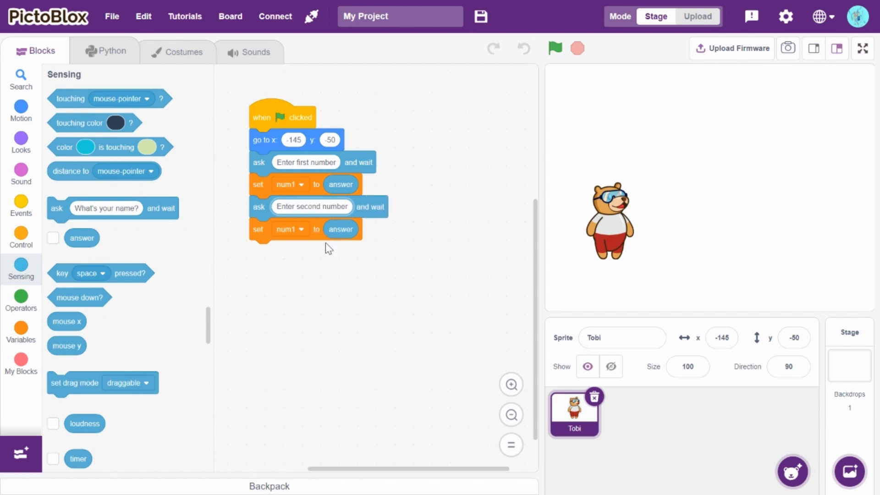
{"action": "left_click", "coordinate": [289, 230]}
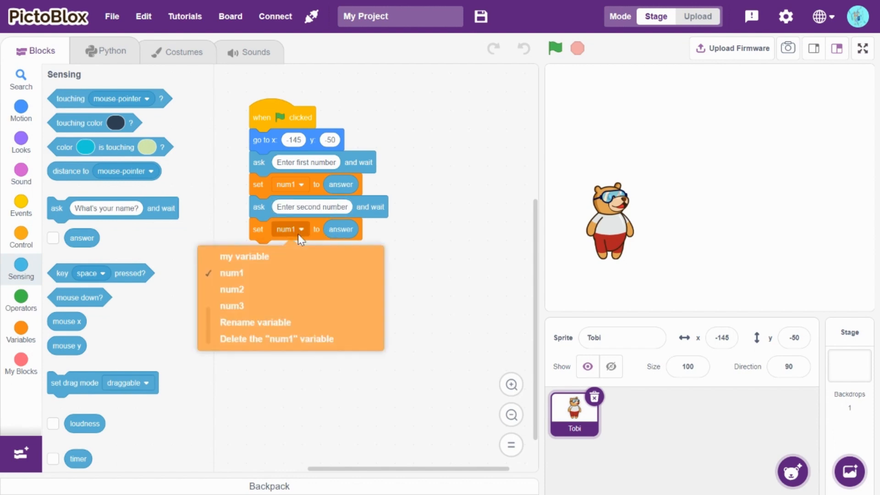
{"action": "left_click", "coordinate": [232, 289]}
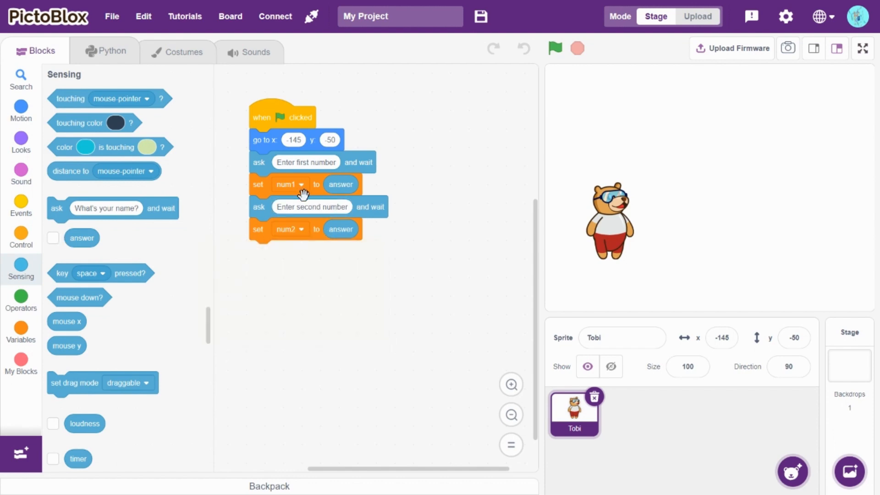
Duplicate again for a third prompt whose answer is stored in num3
{"action": "right_click", "coordinate": [259, 206]}
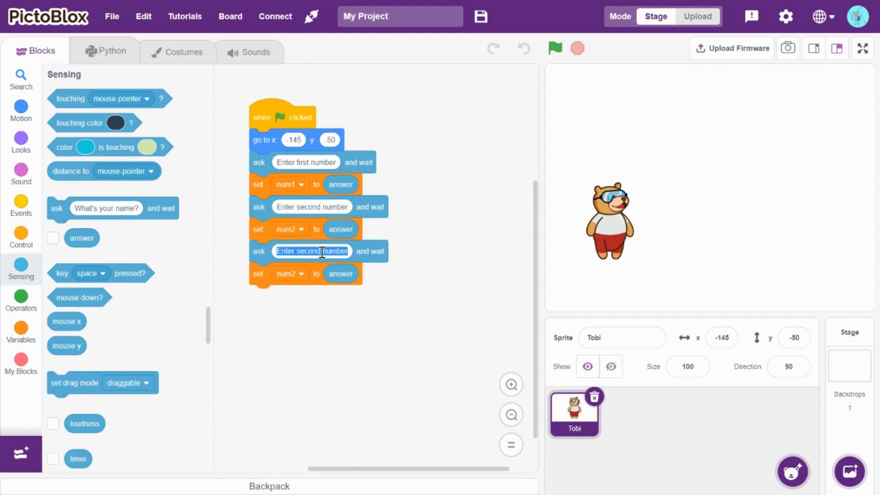
{"action": "type", "text": "Enter s number"}
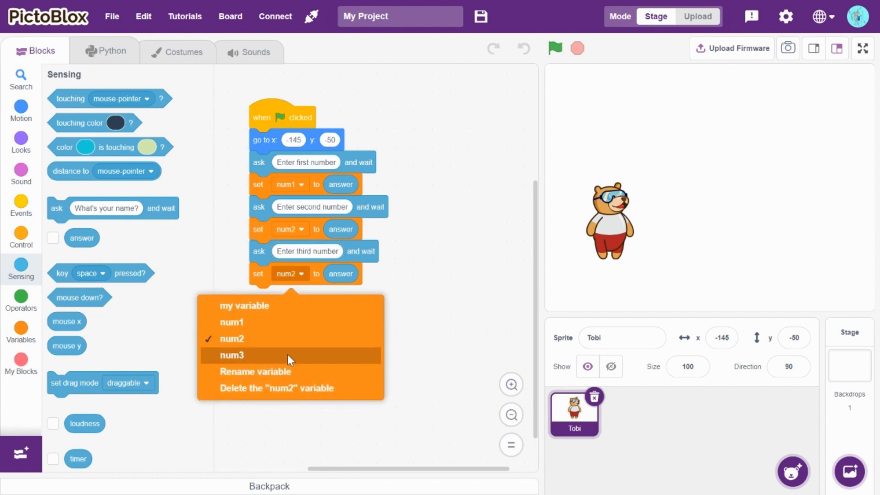
{"action": "left_click", "coordinate": [231, 355]}
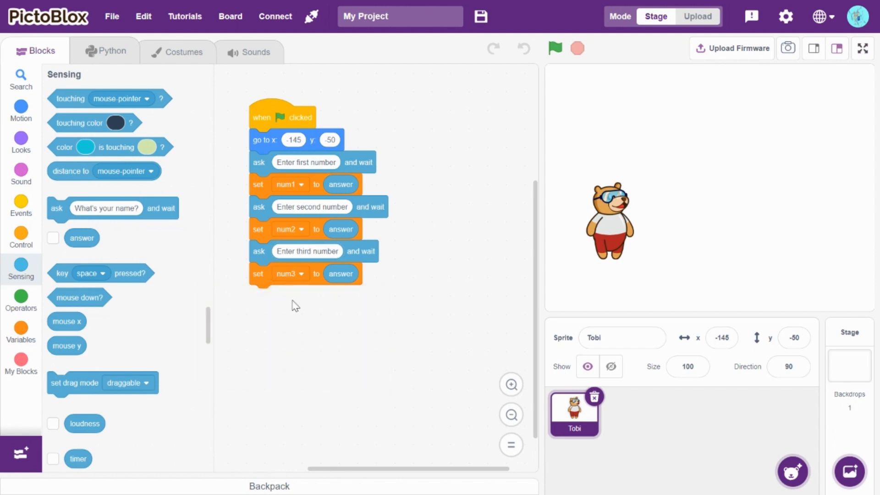
{"action": "left_click", "coordinate": [21, 238]}
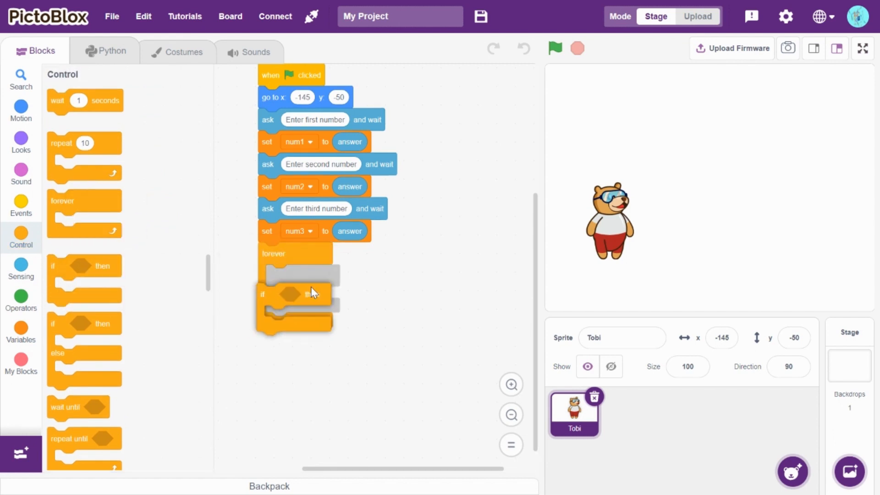
Build the first if condition as num1 > num2 and num1 > num3
{"action": "left_click", "coordinate": [22, 300]}
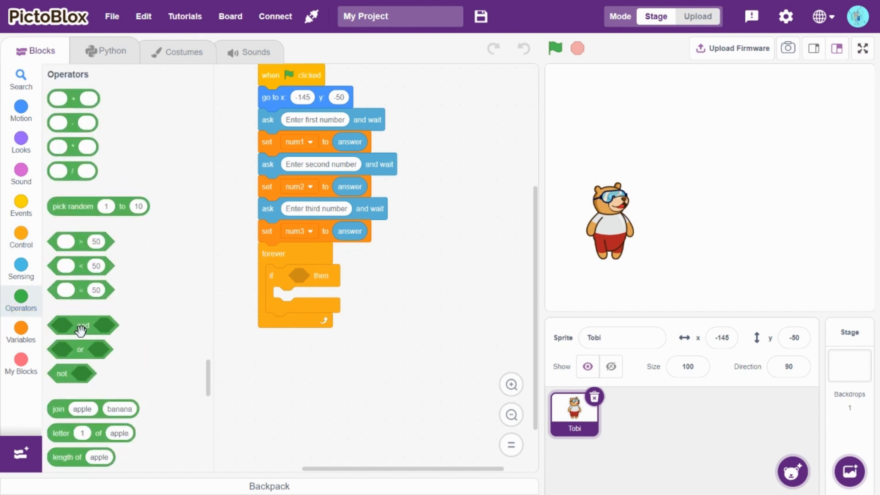
{"action": "left_click_drag", "start_coordinate": [83, 325], "coordinate": [323, 276]}
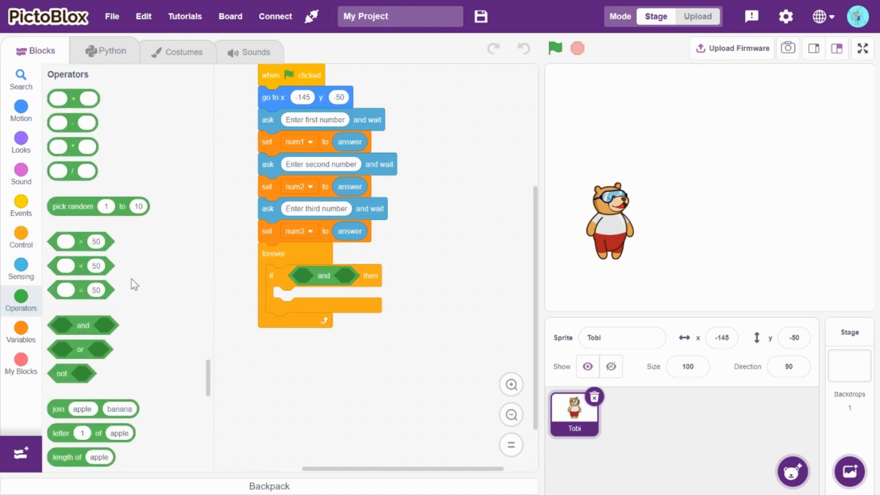
{"action": "mouse_move", "coordinate": [212, 264]}
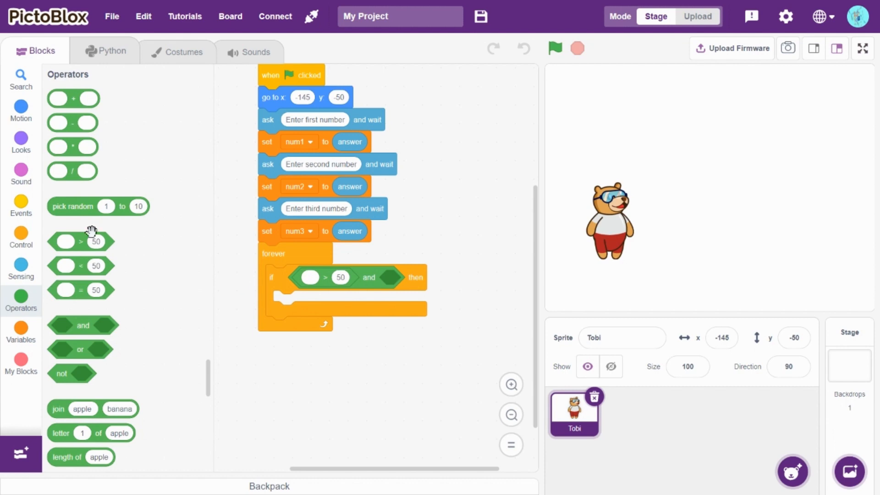
{"action": "mouse_move", "coordinate": [84, 241]}
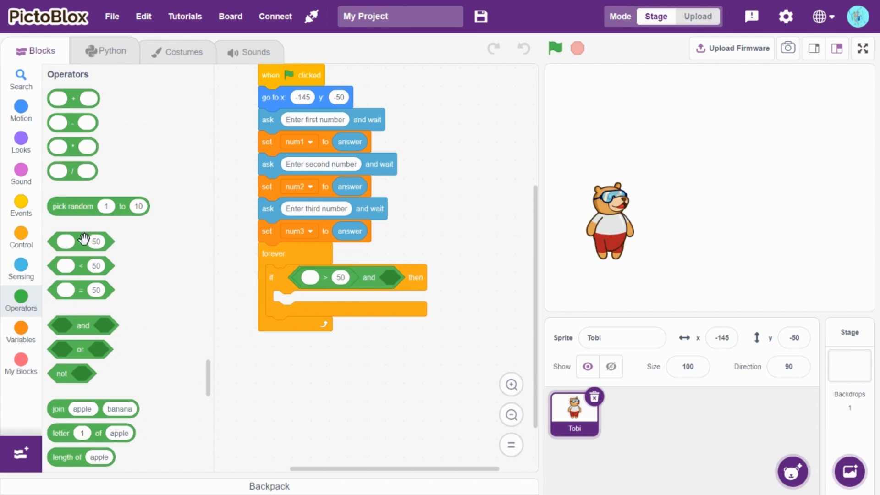
{"action": "left_click_drag", "start_coordinate": [81, 241], "coordinate": [399, 277]}
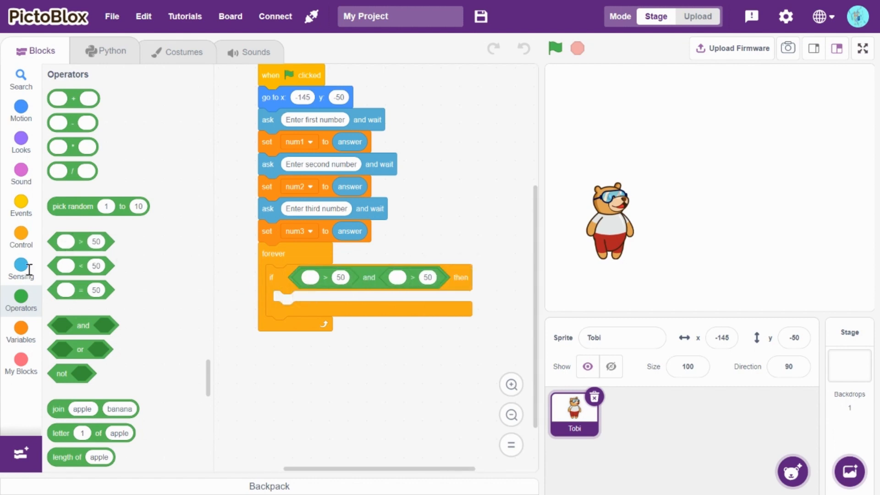
{"action": "left_click", "coordinate": [21, 331]}
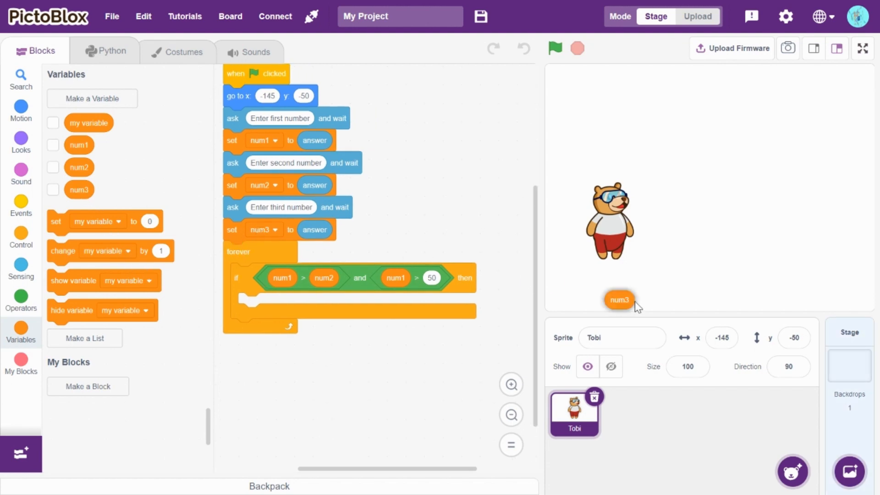
{"action": "left_click_drag", "start_coordinate": [618, 299], "coordinate": [432, 278]}
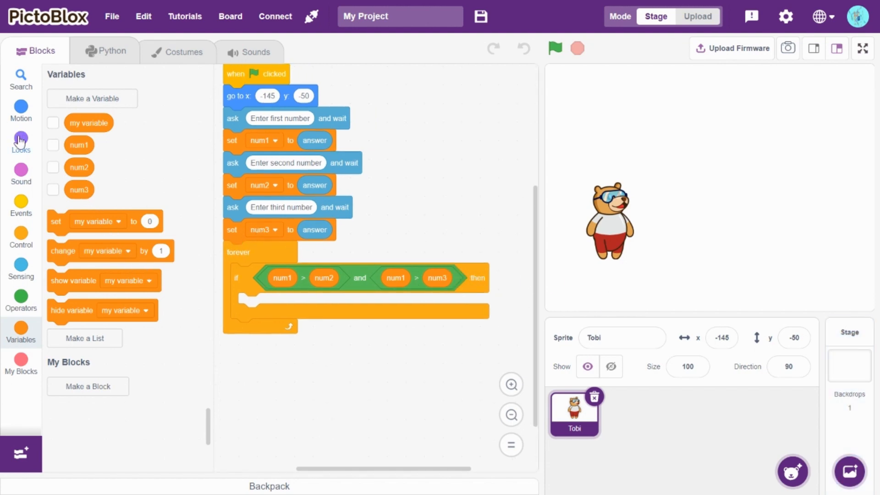
{"action": "left_click", "coordinate": [21, 142]}
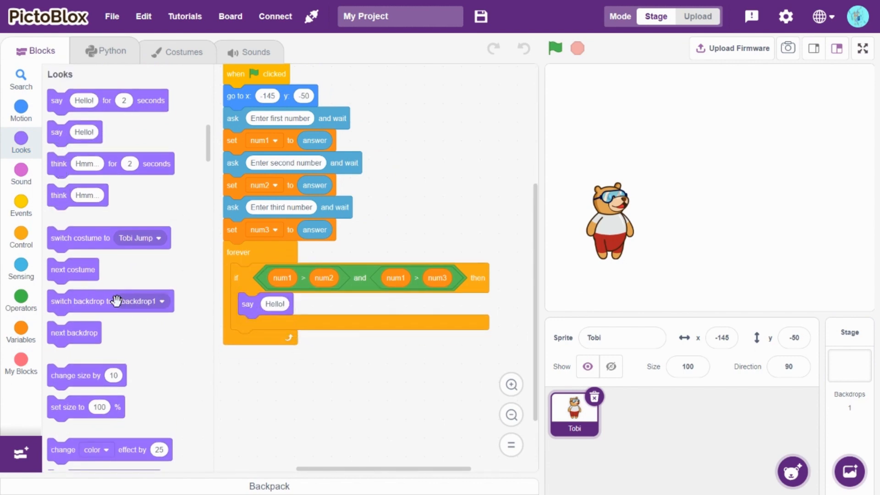
Fill the if with a say block joining 'The greatest number is' with num1
{"action": "left_click", "coordinate": [21, 299]}
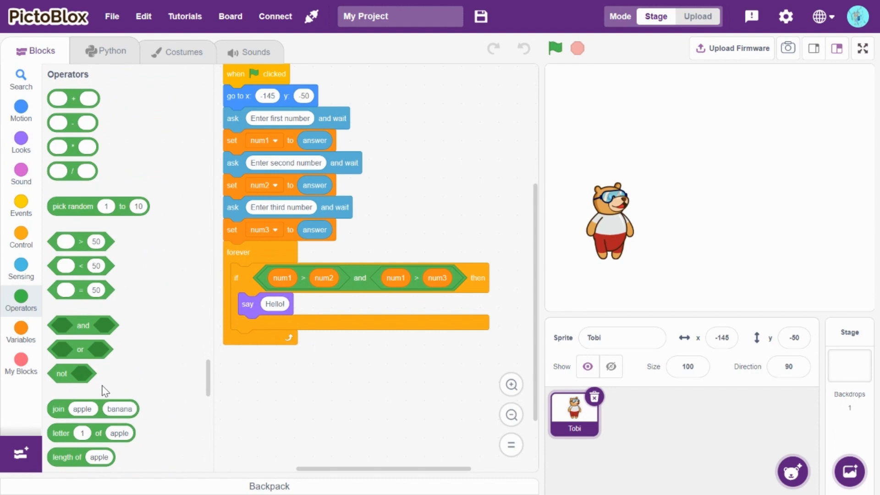
{"action": "scroll", "scroll_direction": "down", "scroll_amount": 3}
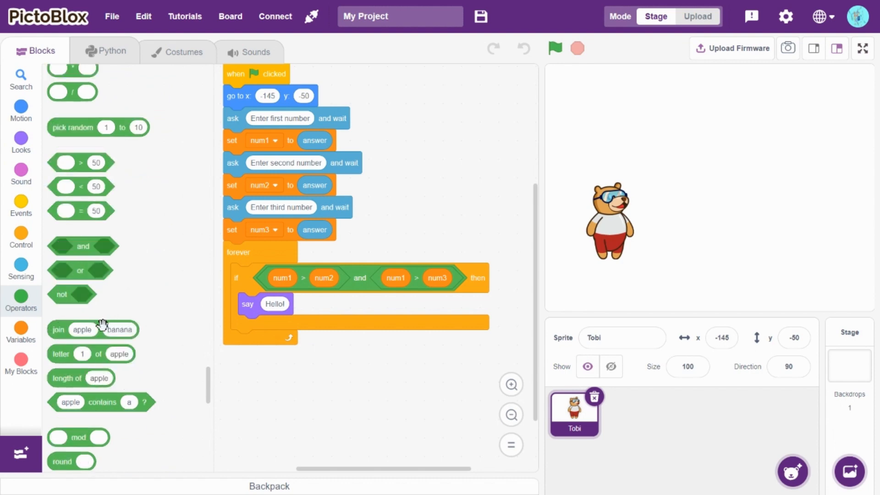
{"action": "mouse_move", "coordinate": [103, 328]}
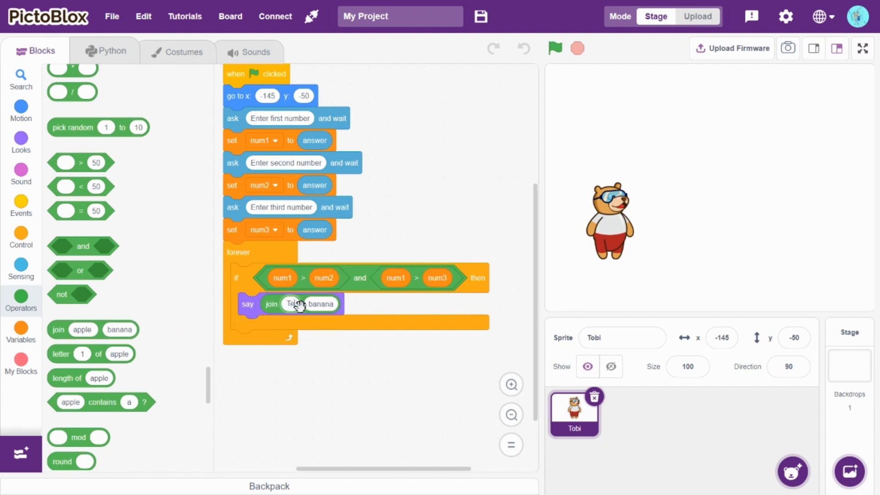
{"action": "type", "text": "The greatest"}
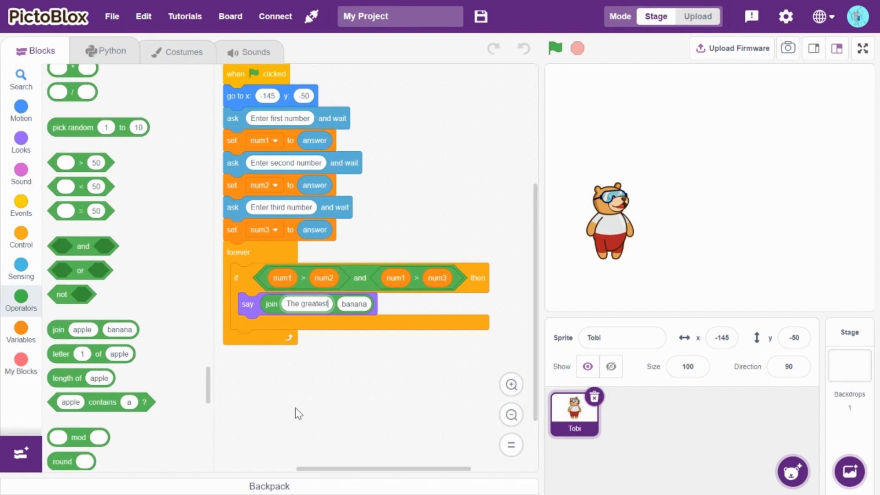
{"action": "type", "text": "numm"}
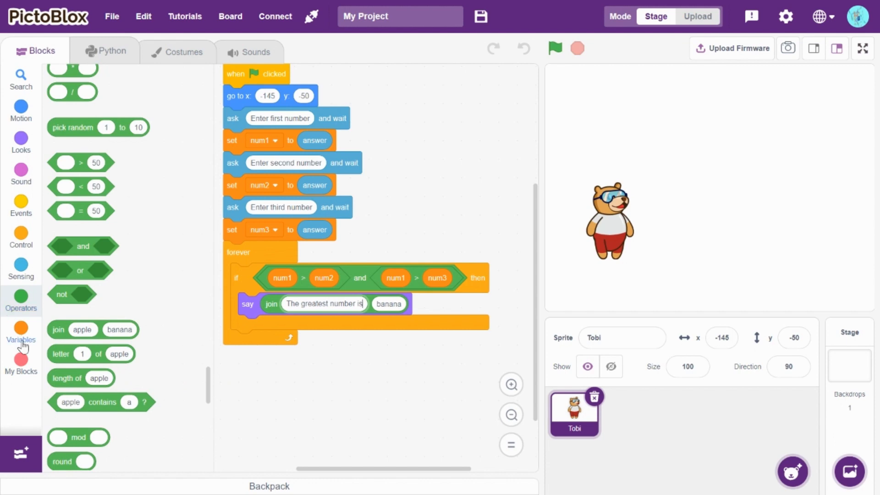
{"action": "left_click", "coordinate": [21, 334]}
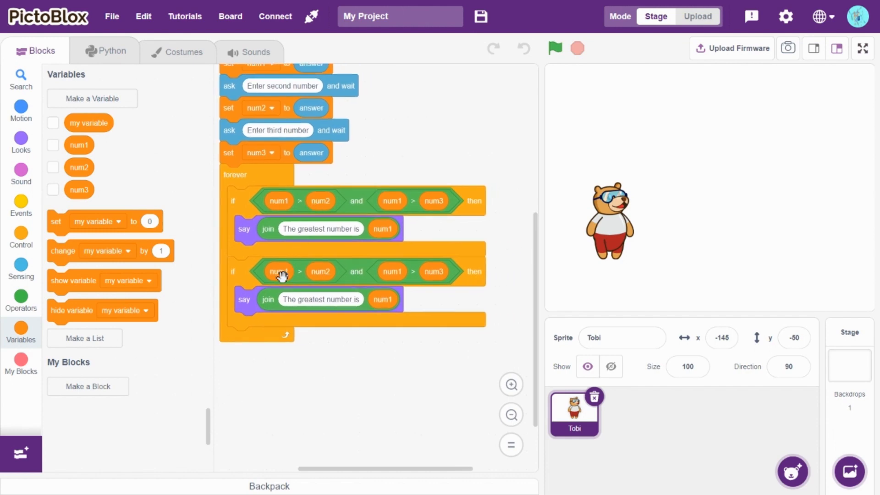
Rework the copied if to num2 > num1 and num2 > num3 saying num2, and attach a third copy
{"action": "left_click_drag", "start_coordinate": [278, 272], "coordinate": [352, 335]}
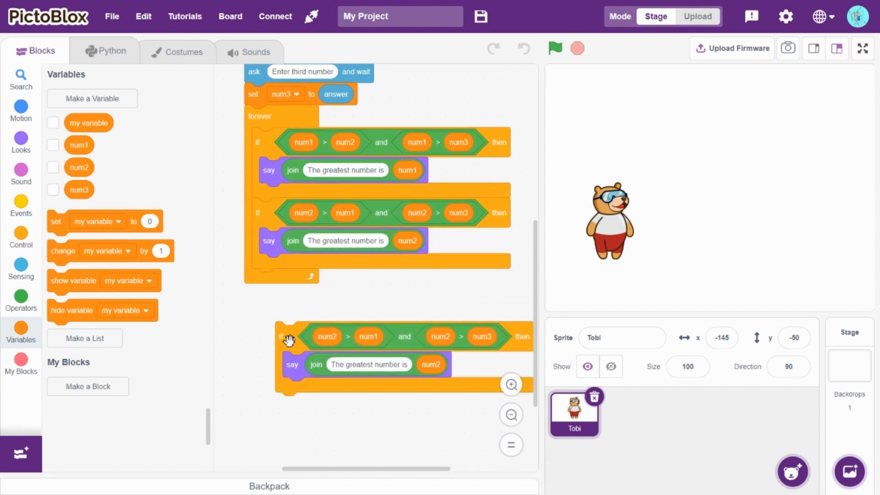
{"action": "left_click_drag", "start_coordinate": [289, 337], "coordinate": [264, 283]}
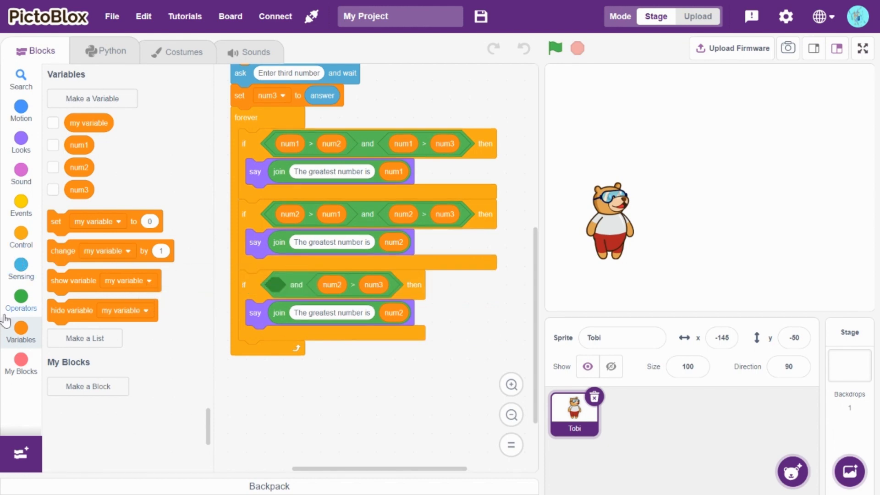
Rebuild the third if as num3 > num1 and num3 > num2, saying num3 in the join
{"action": "left_click", "coordinate": [21, 296]}
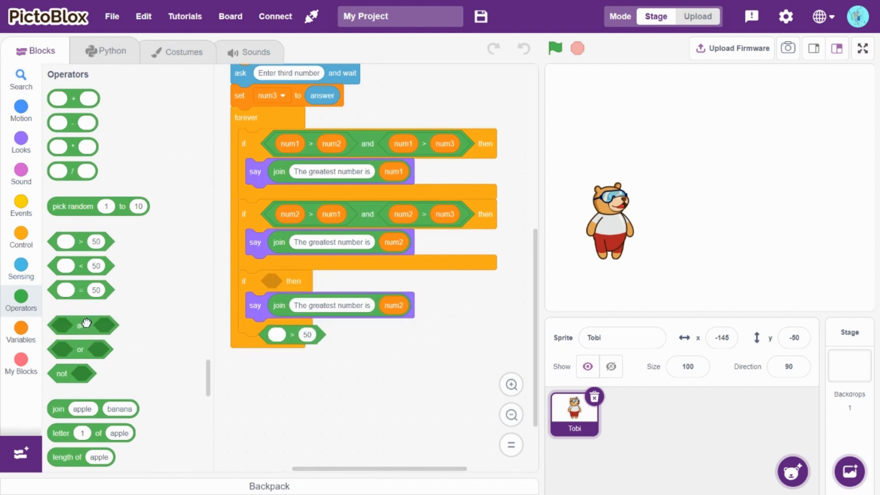
{"action": "left_click_drag", "start_coordinate": [82, 326], "coordinate": [275, 281]}
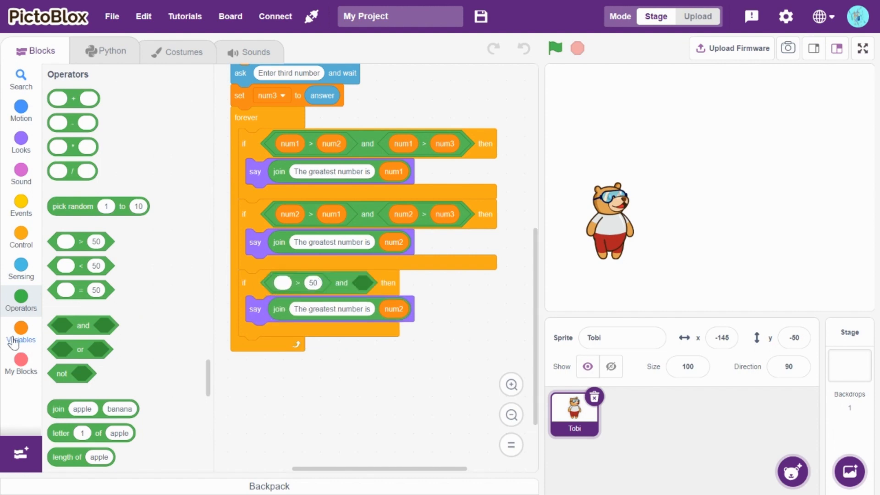
{"action": "left_click", "coordinate": [22, 333]}
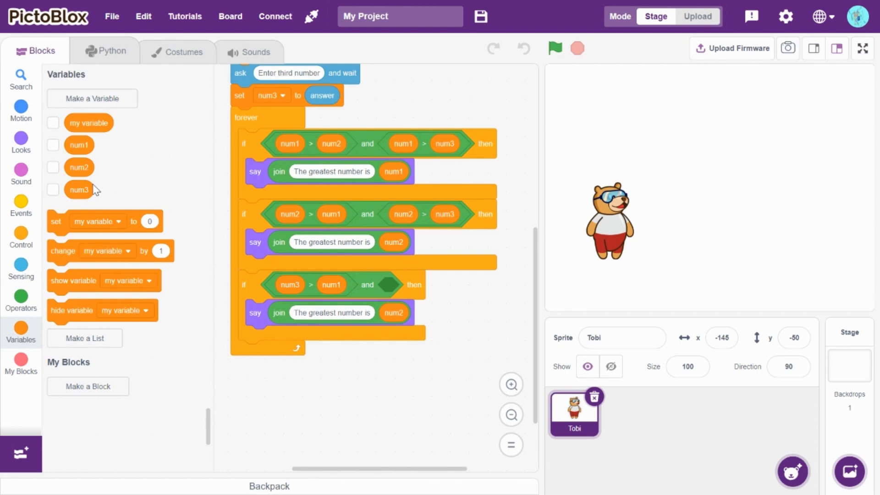
{"action": "left_click", "coordinate": [21, 301]}
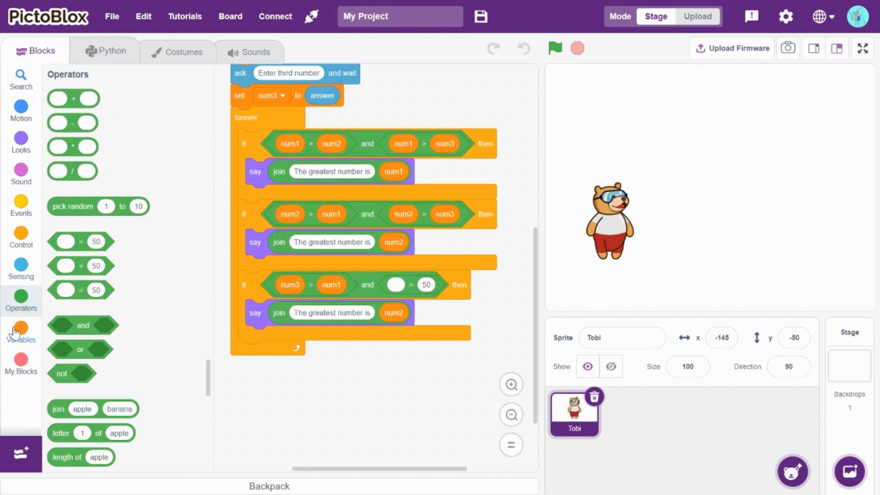
{"action": "left_click", "coordinate": [21, 328]}
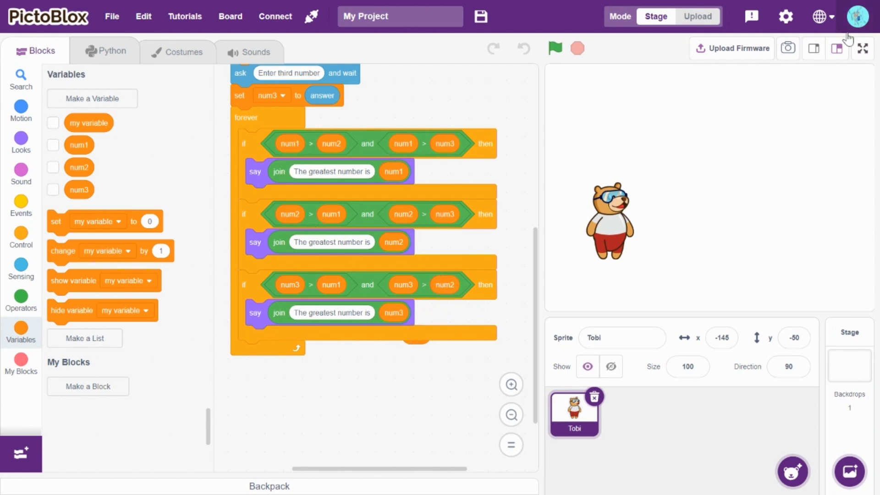
Run the project full-screen entering 15, 46 and 90 so Tobi announces 90 as greatest
{"action": "left_click", "coordinate": [863, 47]}
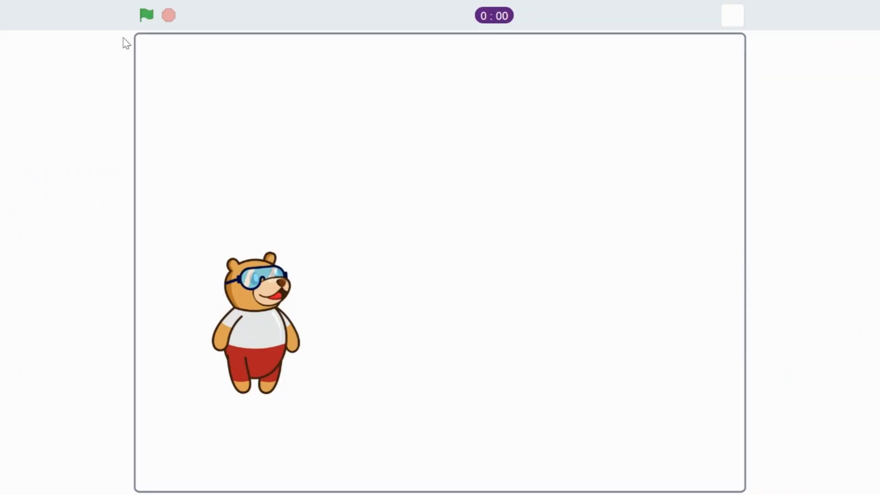
{"action": "left_click", "coordinate": [146, 16]}
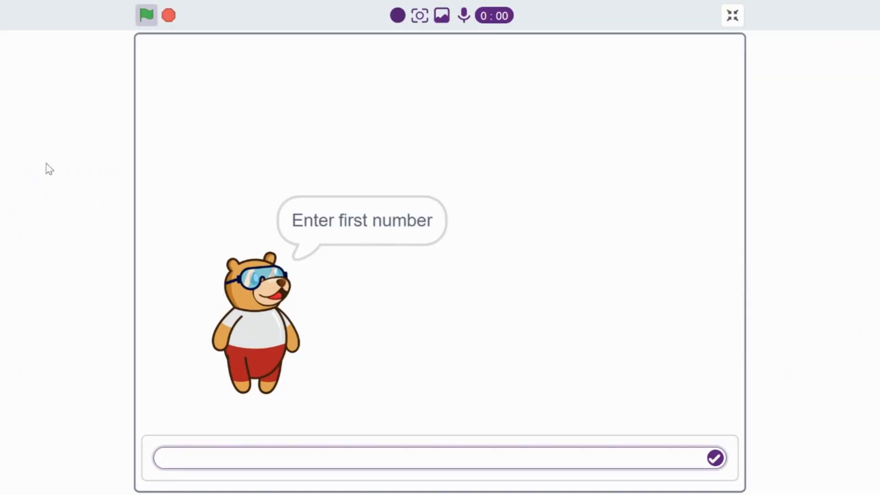
{"action": "type", "text": "15"}
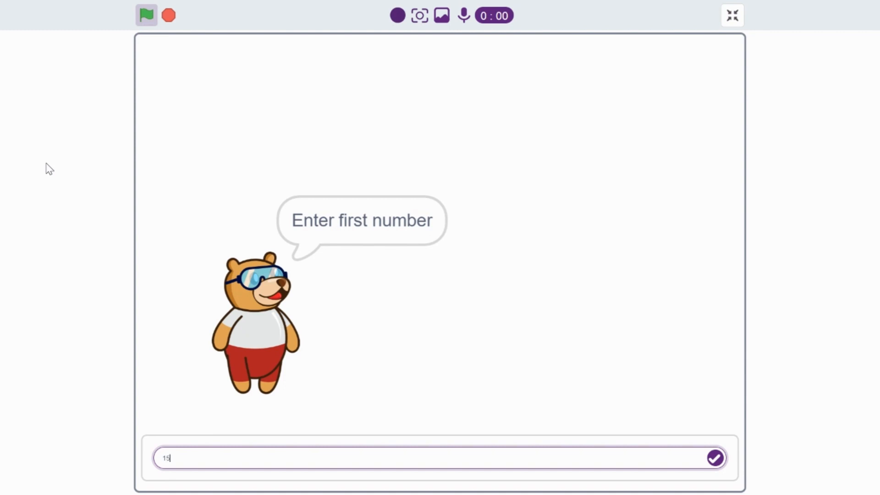
{"action": "left_click", "coordinate": [714, 458]}
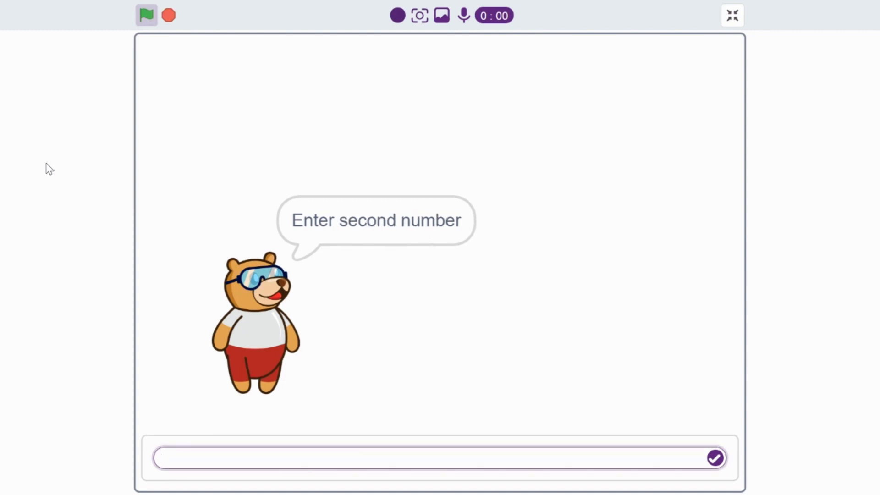
{"action": "type", "text": "46"}
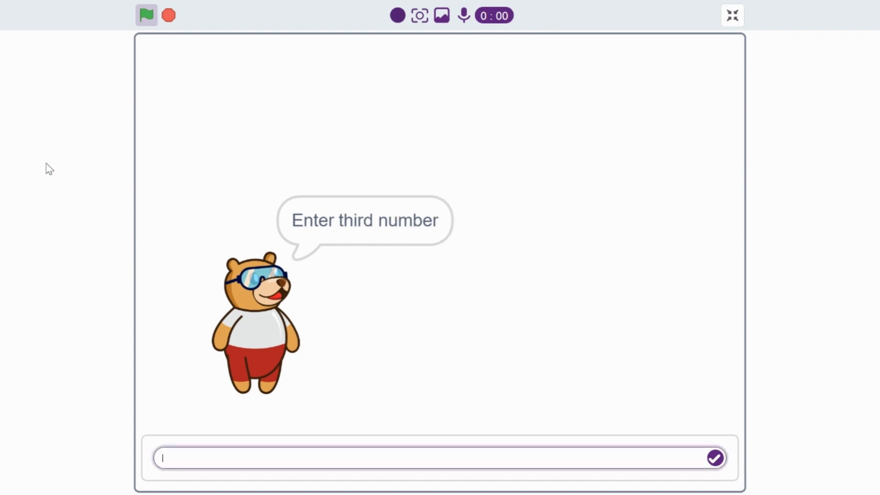
{"action": "type", "text": "90"}
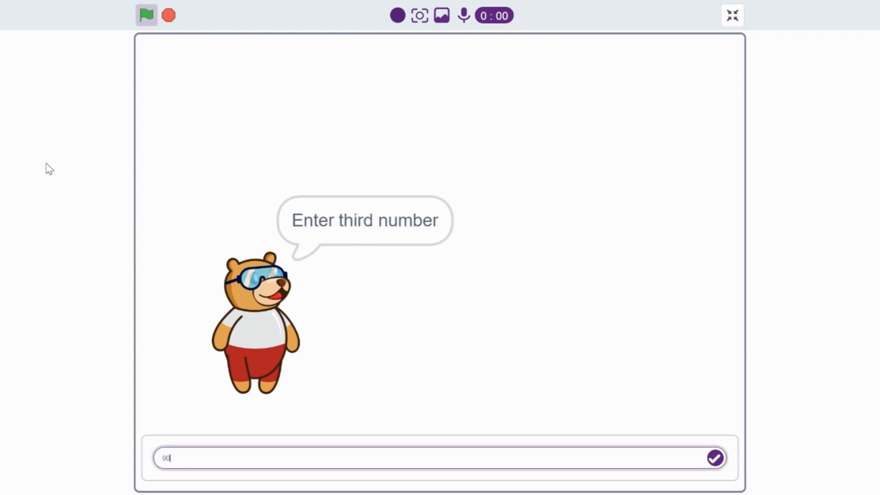
{"action": "left_click", "coordinate": [714, 458]}
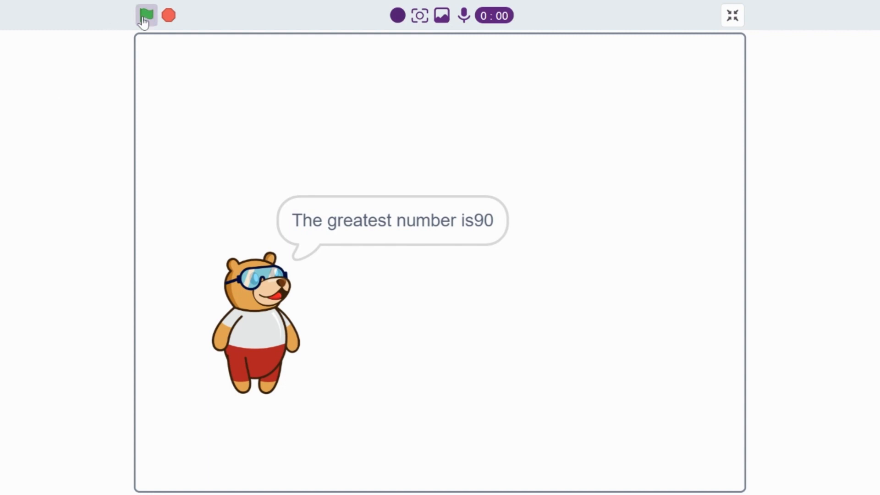
Run again with three new numbers so Tobi announces 5 as the greatest
{"action": "left_click", "coordinate": [146, 16]}
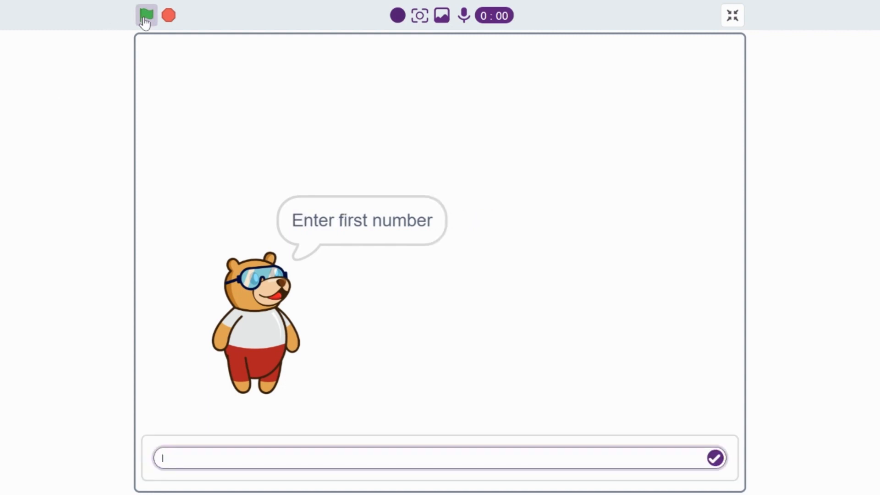
{"action": "left_click", "coordinate": [714, 459]}
{"action": "type", "text": "1"}
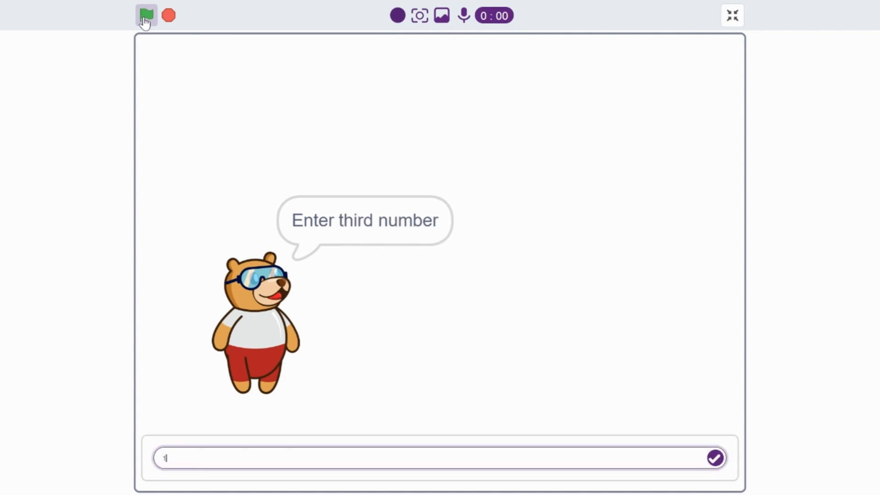
{"action": "left_click", "coordinate": [714, 459]}
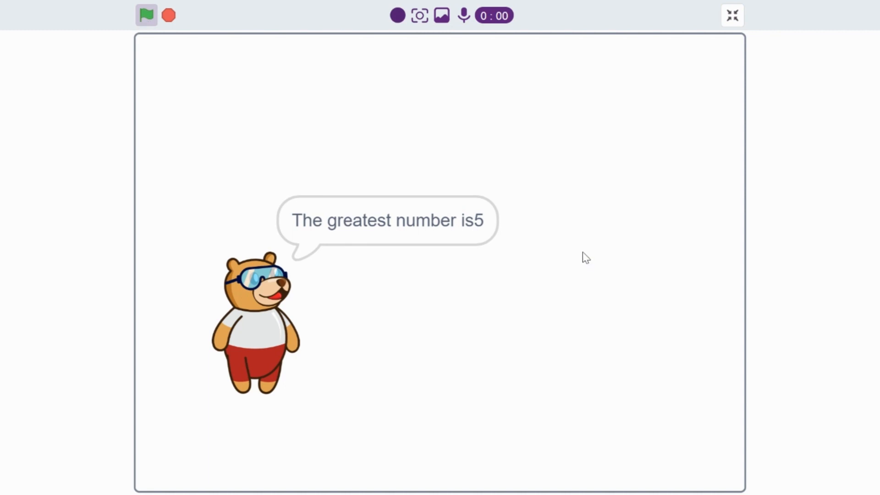
{"action": "mouse_move", "coordinate": [525, 487]}
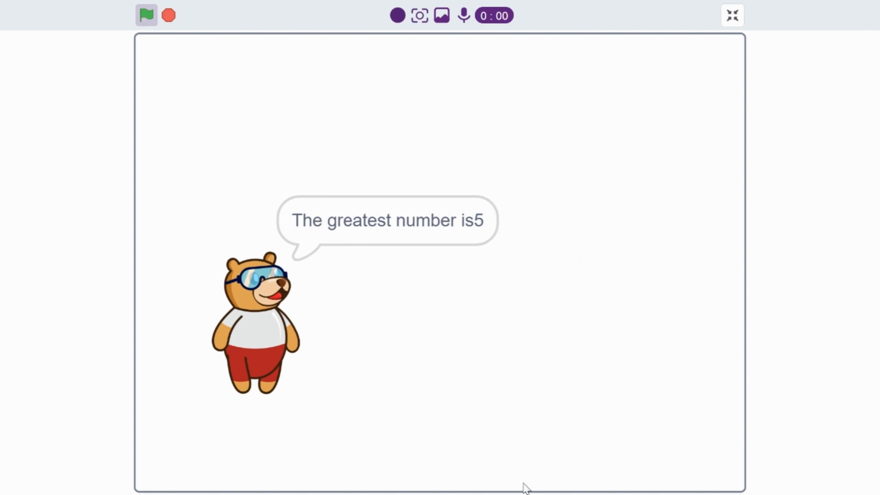